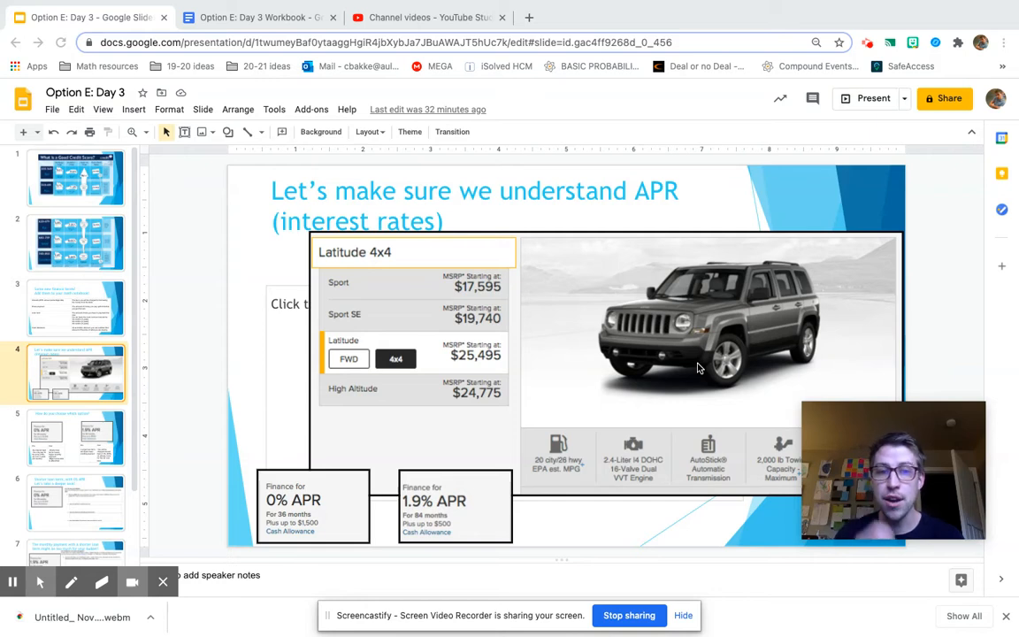
{"action": "mouse_move", "coordinate": [325, 506]}
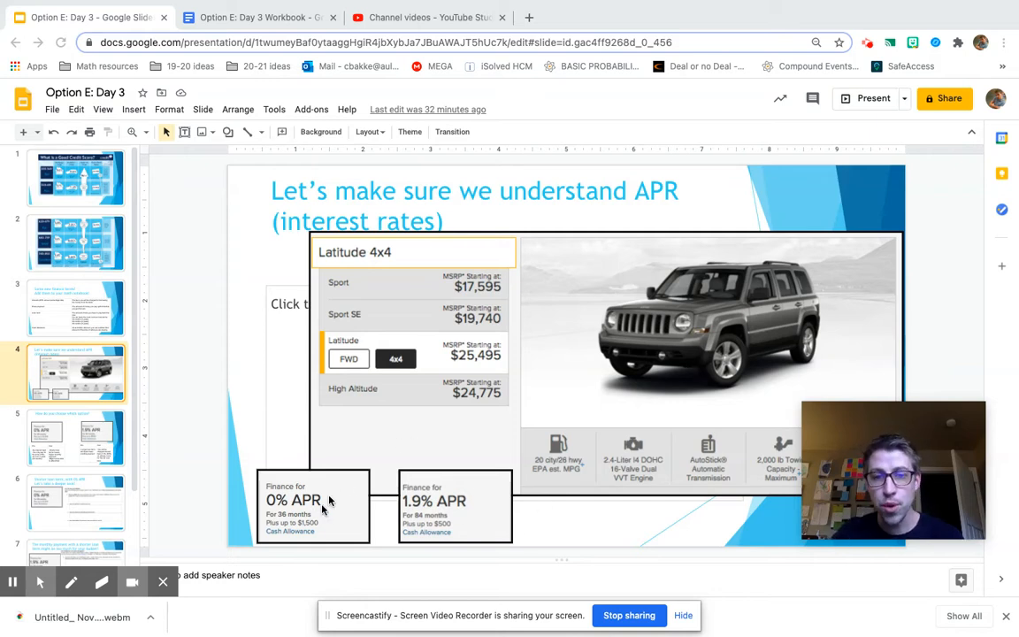
{"action": "mouse_move", "coordinate": [208, 395]}
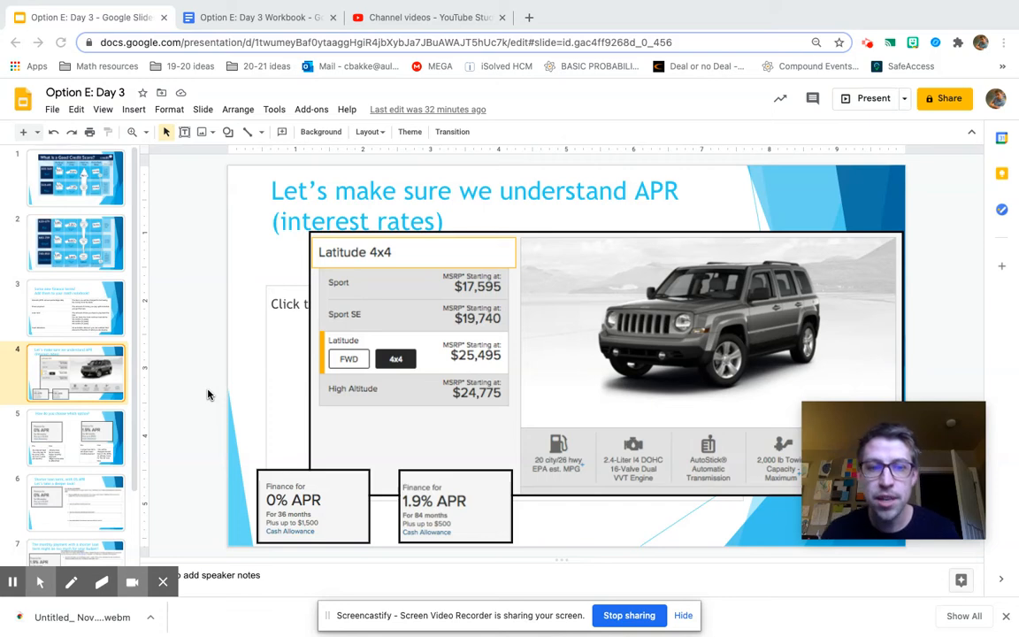
{"action": "mouse_move", "coordinate": [350, 509]}
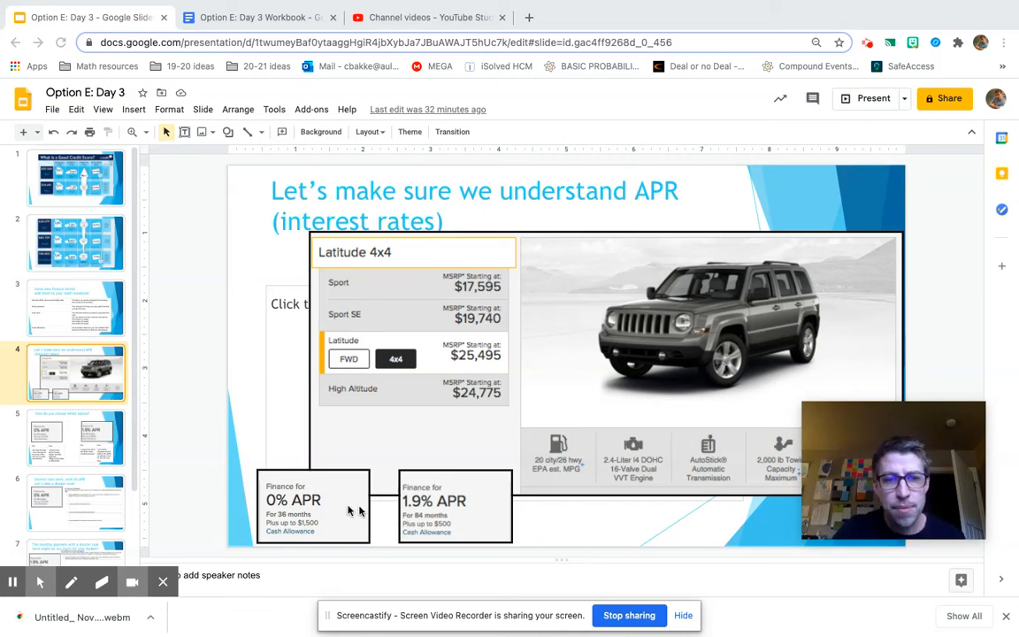
Navigate the filmstrip to the "How do you choose which option?" slide comparing 0% and 1.9% APR.
{"action": "left_click", "coordinate": [313, 506]}
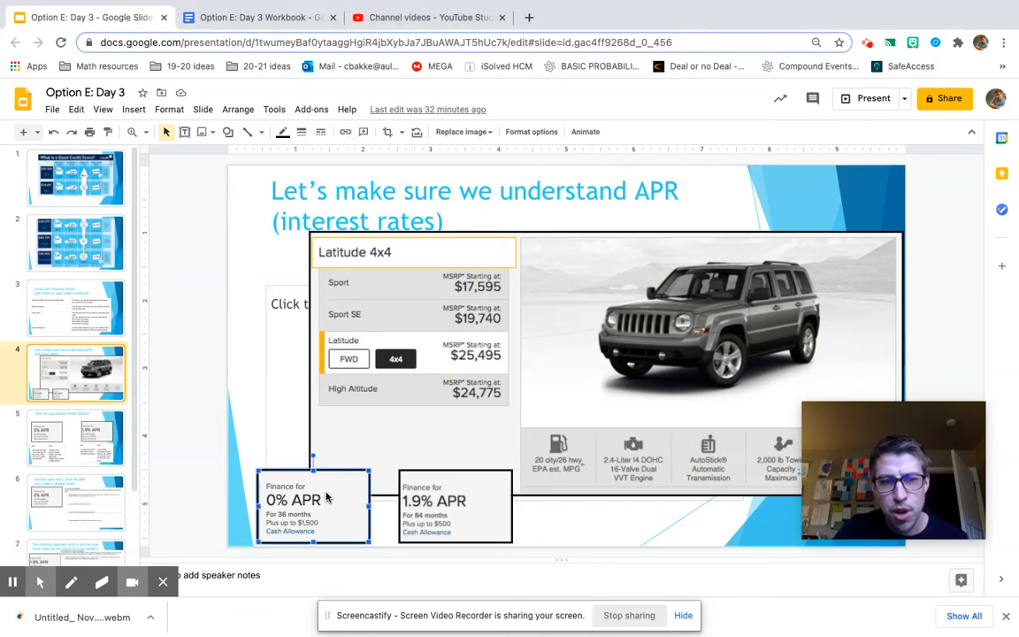
{"action": "left_click", "coordinate": [76, 437]}
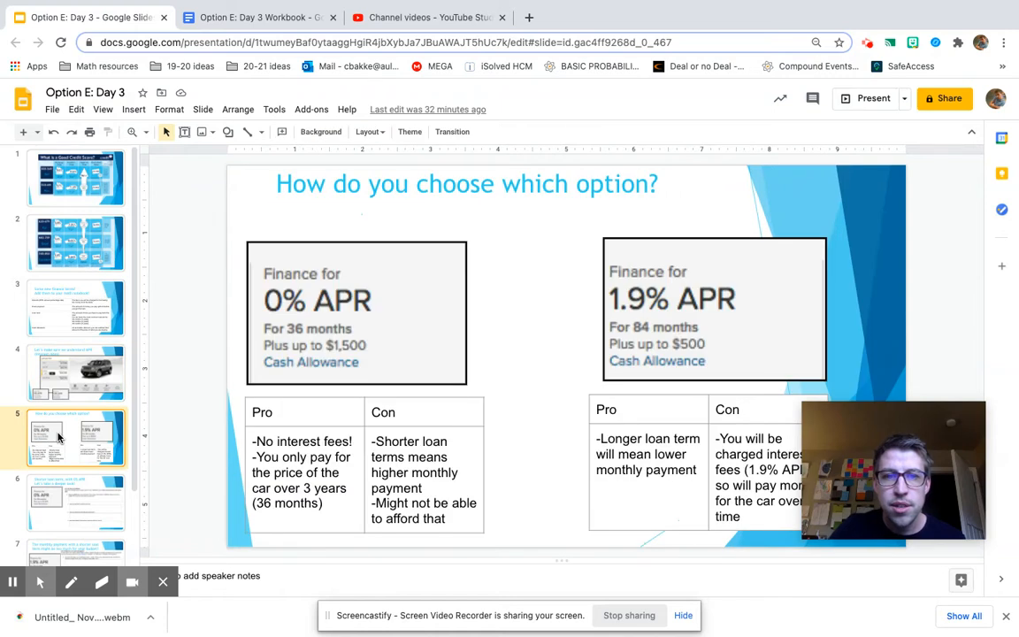
{"action": "mouse_move", "coordinate": [184, 269]}
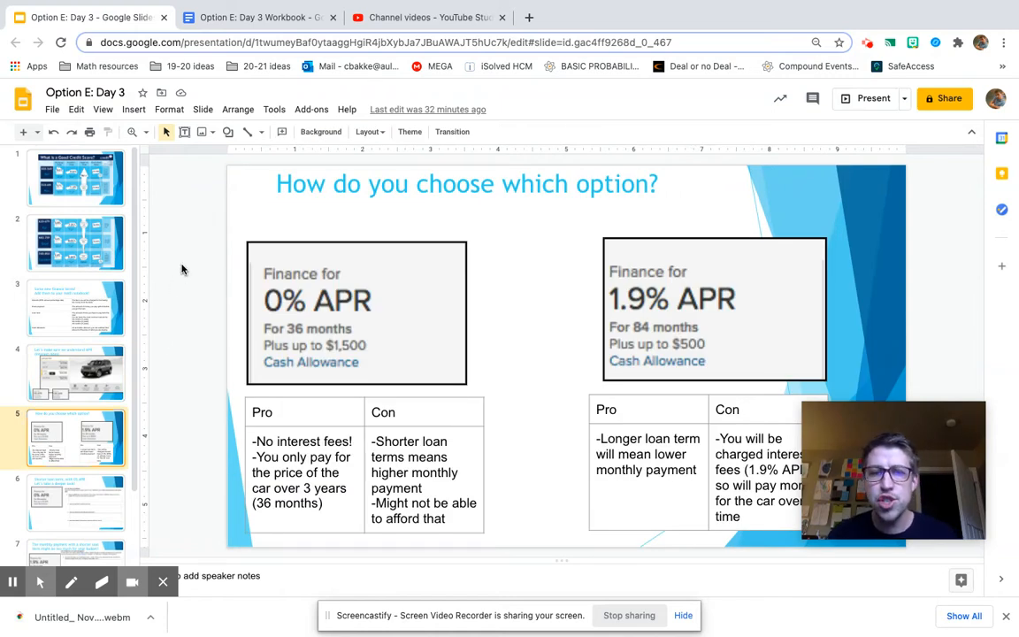
{"action": "mouse_move", "coordinate": [280, 308]}
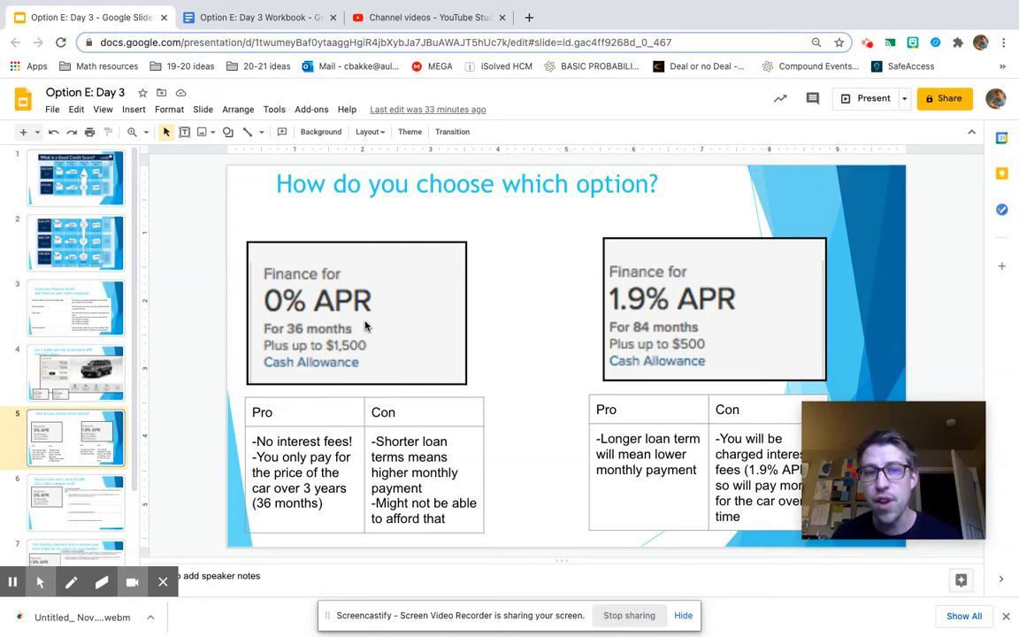
{"action": "mouse_move", "coordinate": [320, 331]}
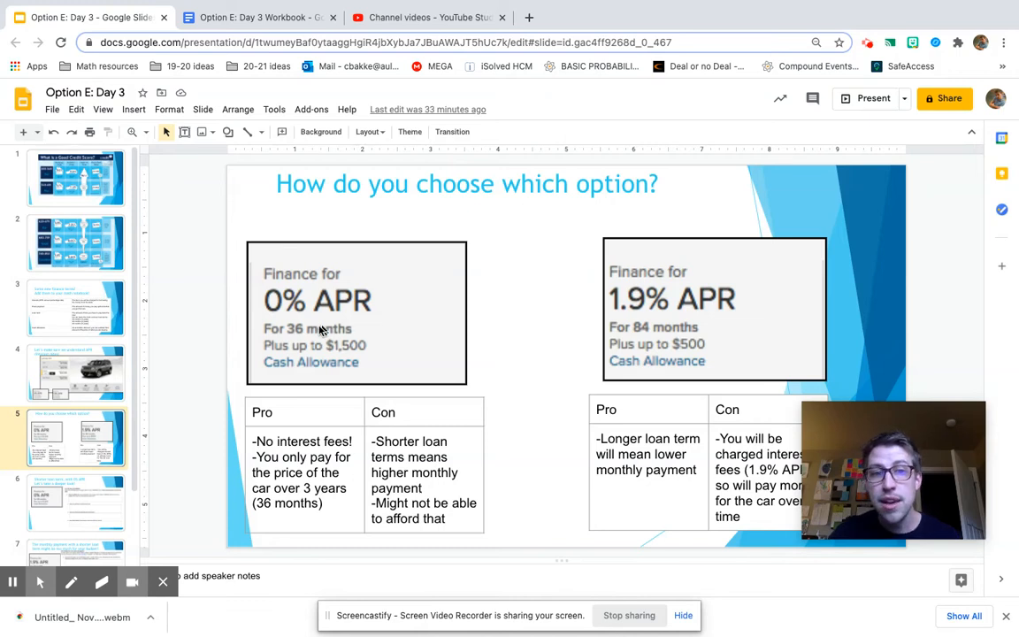
{"action": "mouse_move", "coordinate": [396, 350]}
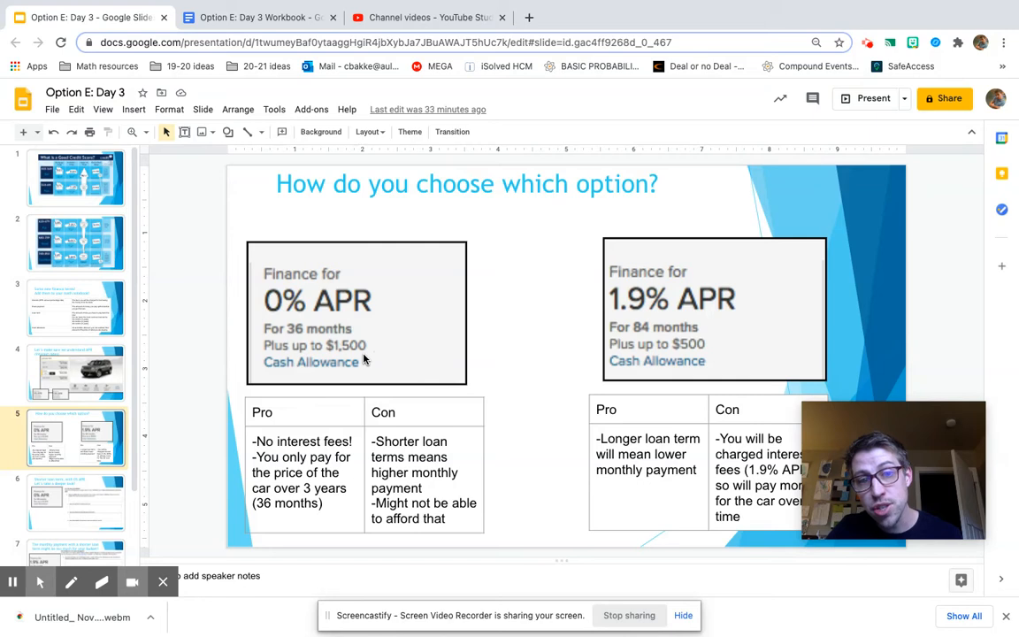
{"action": "left_click", "coordinate": [76, 371]}
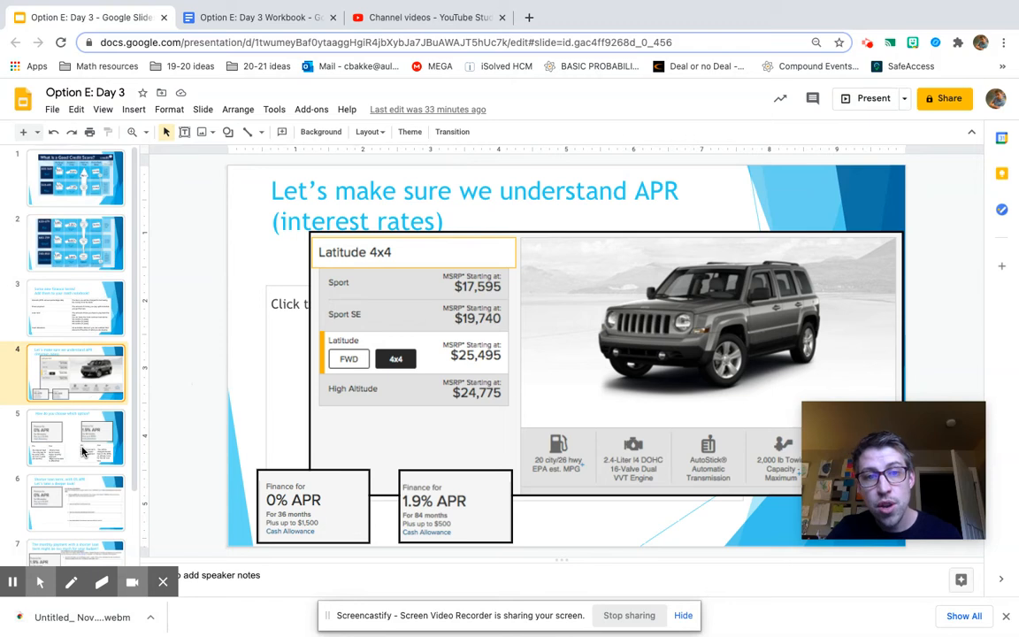
{"action": "left_click", "coordinate": [75, 437]}
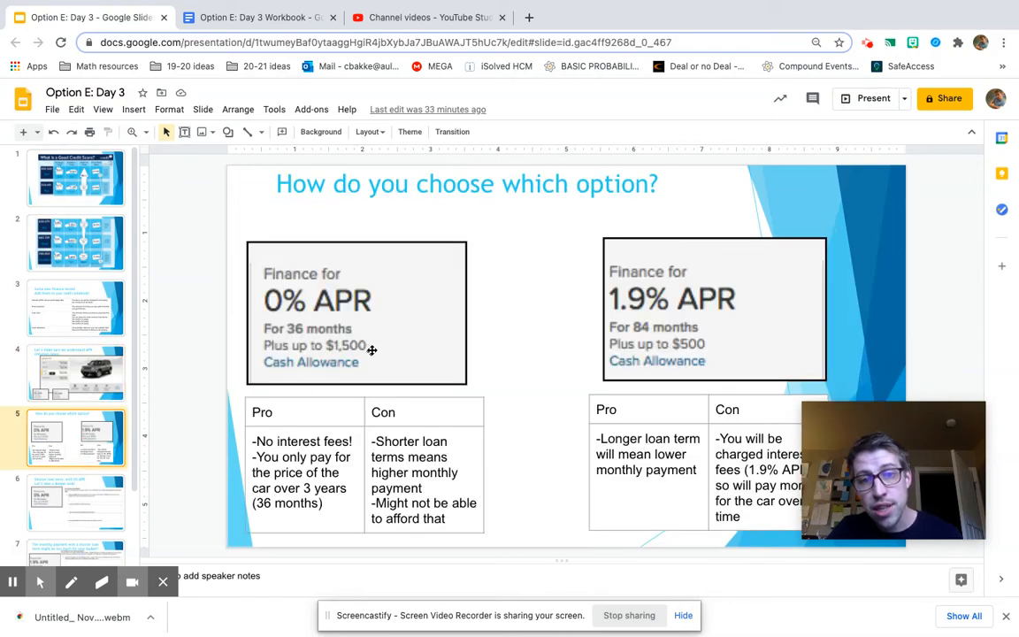
{"action": "mouse_move", "coordinate": [334, 367]}
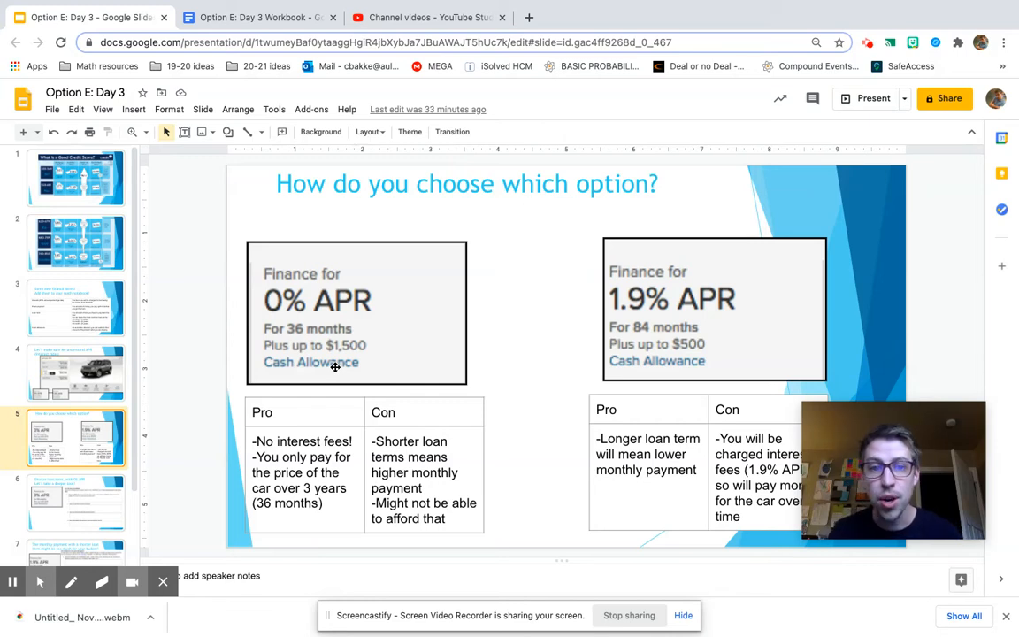
{"action": "mouse_move", "coordinate": [323, 345]}
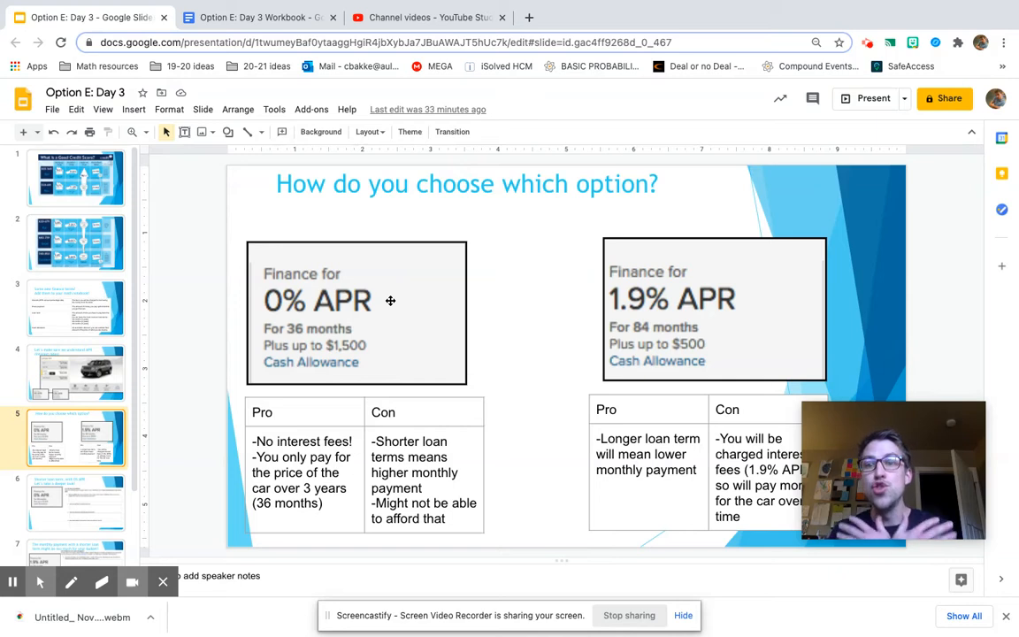
{"action": "mouse_move", "coordinate": [310, 418]}
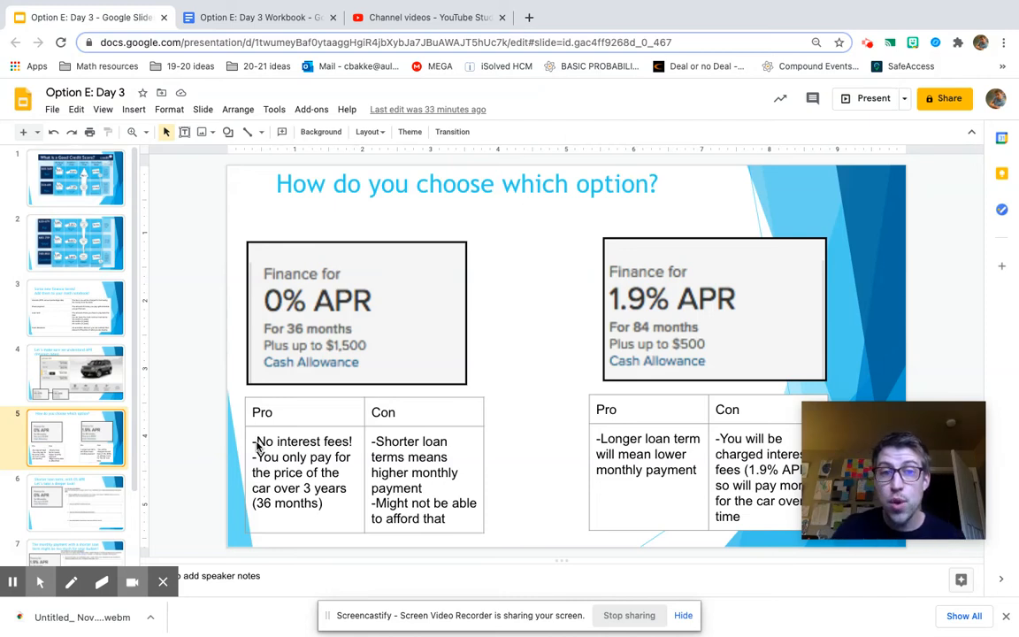
{"action": "mouse_move", "coordinate": [308, 330]}
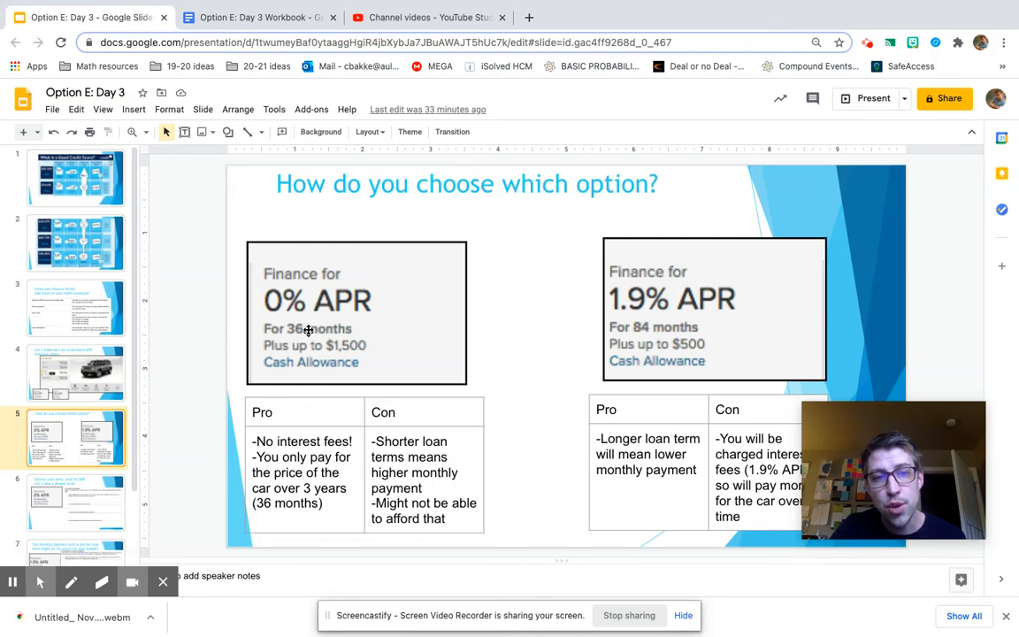
{"action": "mouse_move", "coordinate": [577, 339]}
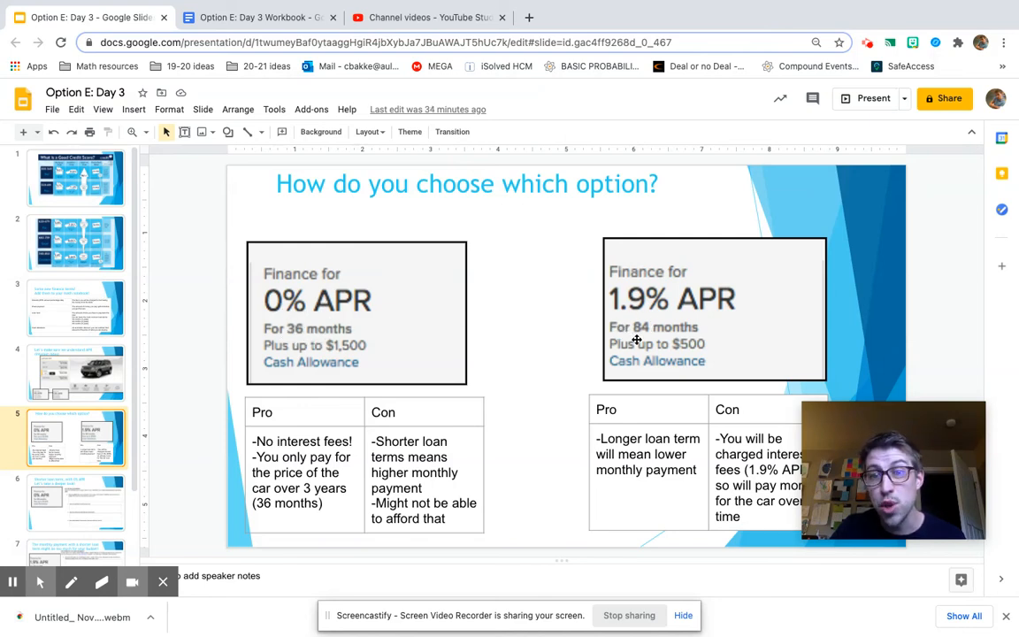
{"action": "mouse_move", "coordinate": [545, 365]}
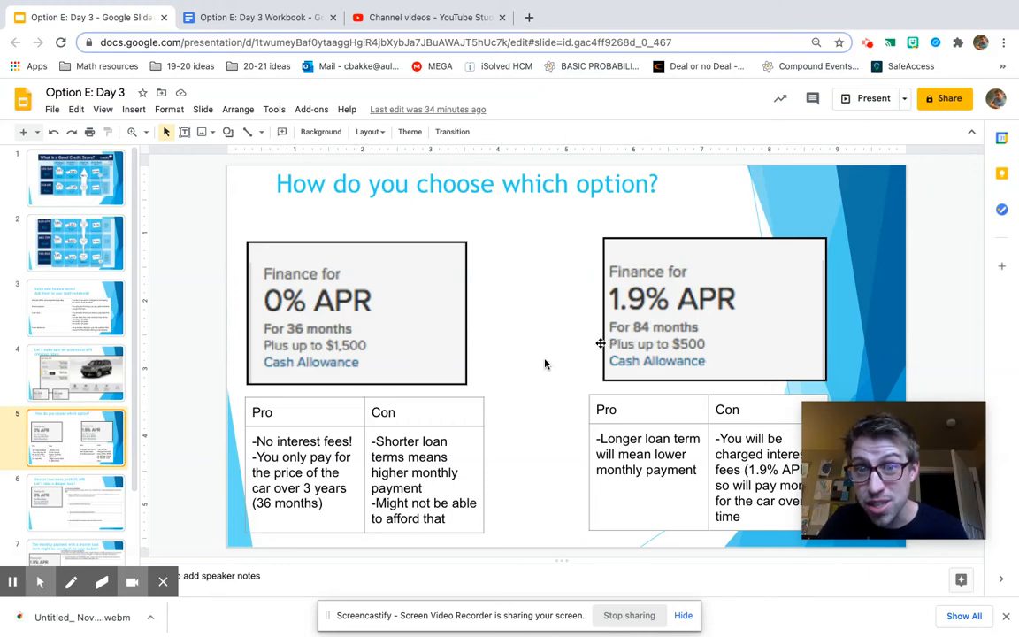
{"action": "mouse_move", "coordinate": [531, 370]}
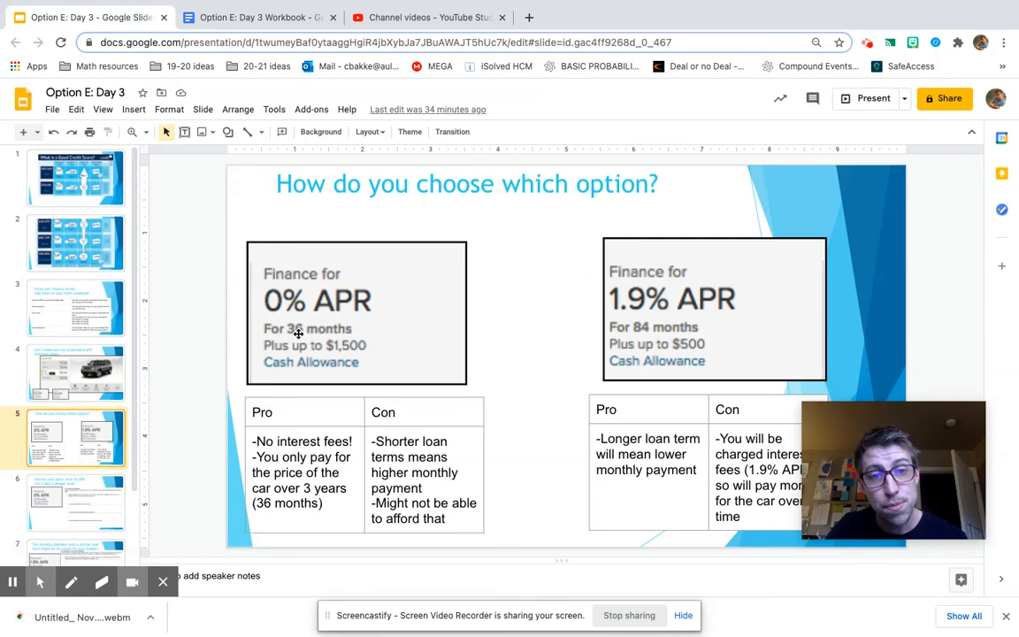
{"action": "mouse_move", "coordinate": [446, 481]}
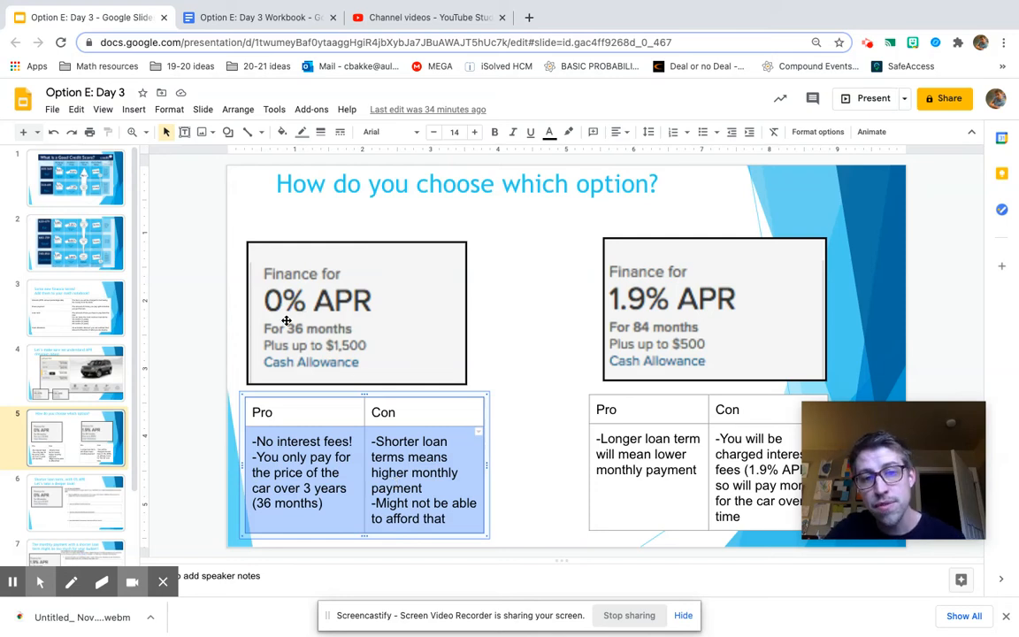
{"action": "left_click", "coordinate": [425, 478]}
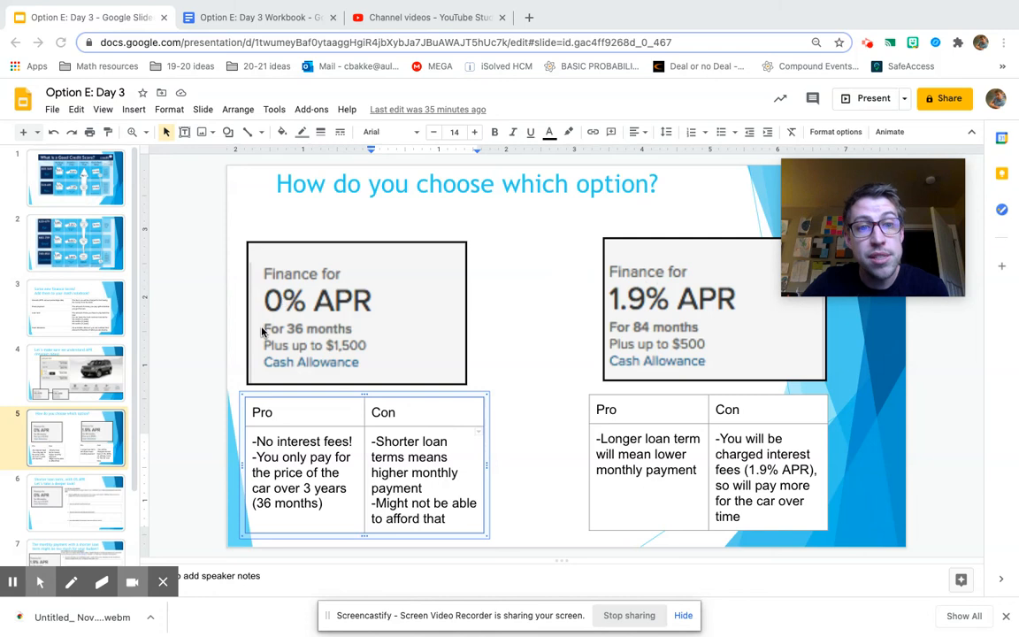
{"action": "mouse_move", "coordinate": [634, 336]}
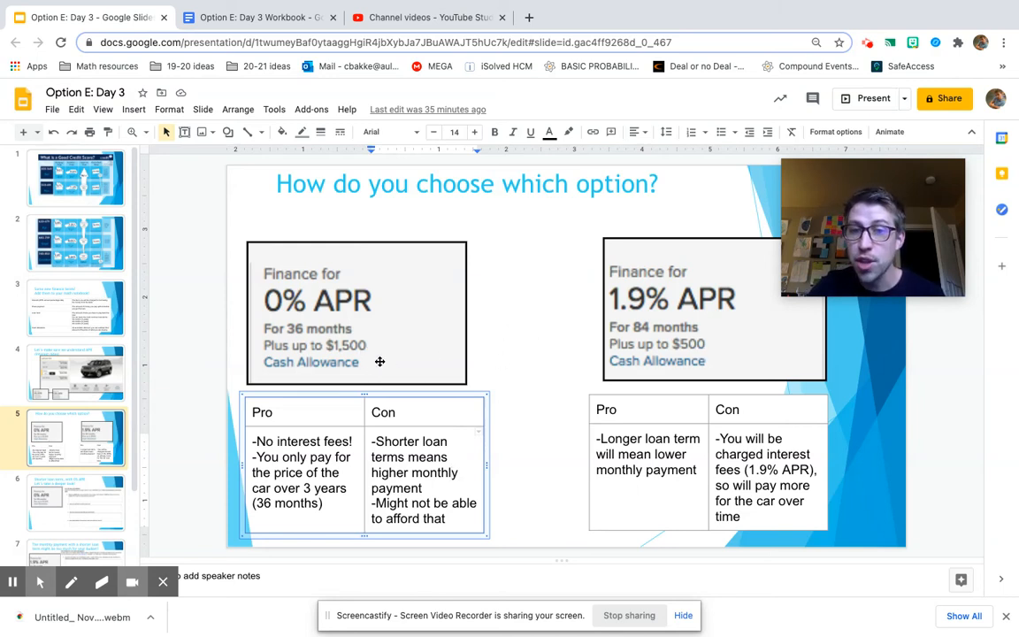
{"action": "left_click", "coordinate": [707, 463]}
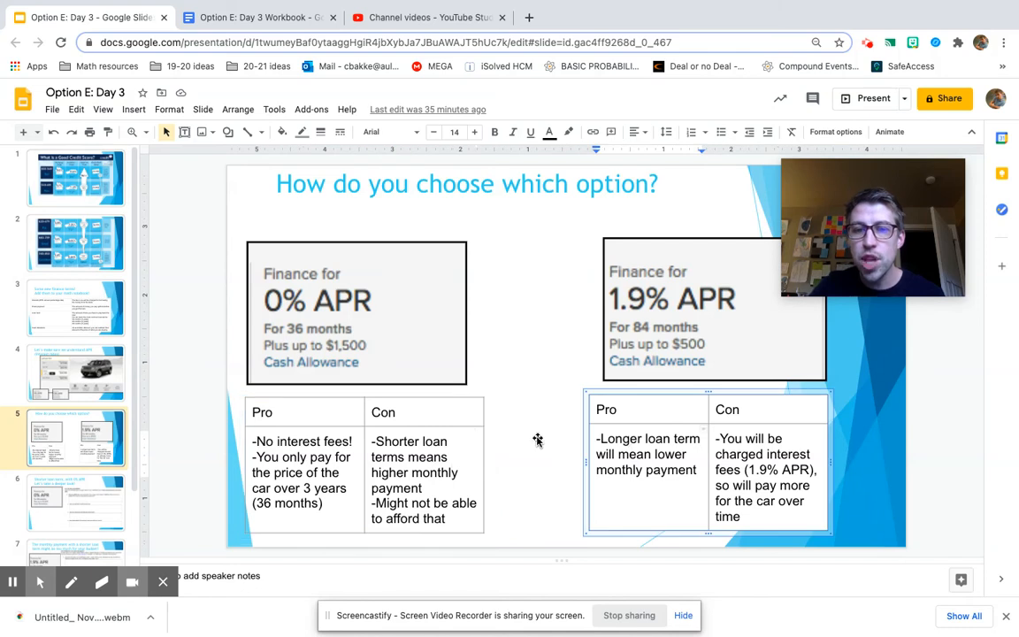
{"action": "left_click", "coordinate": [538, 439]}
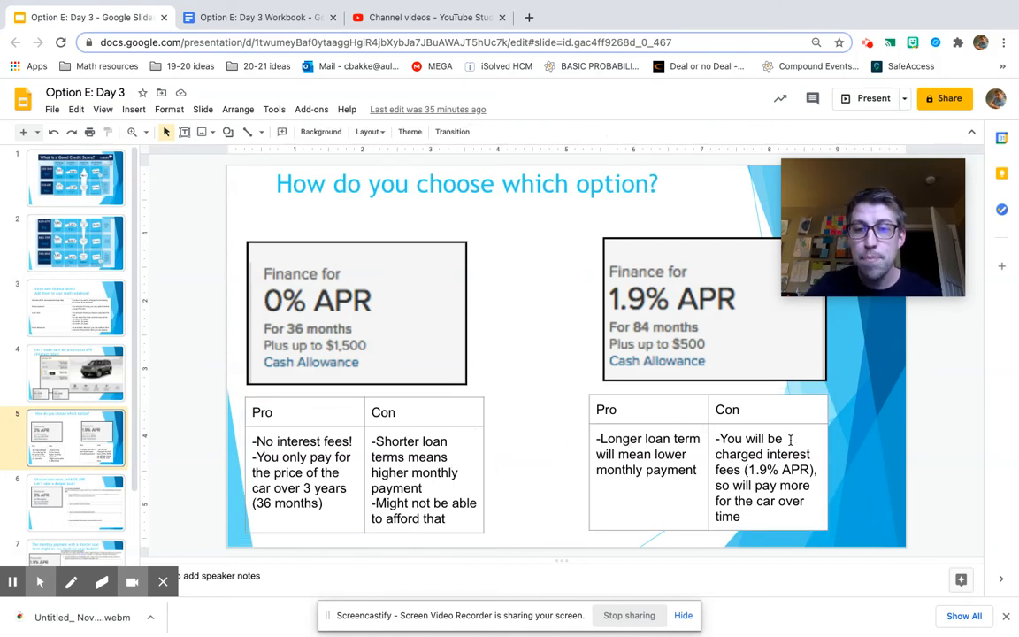
{"action": "left_click", "coordinate": [708, 463]}
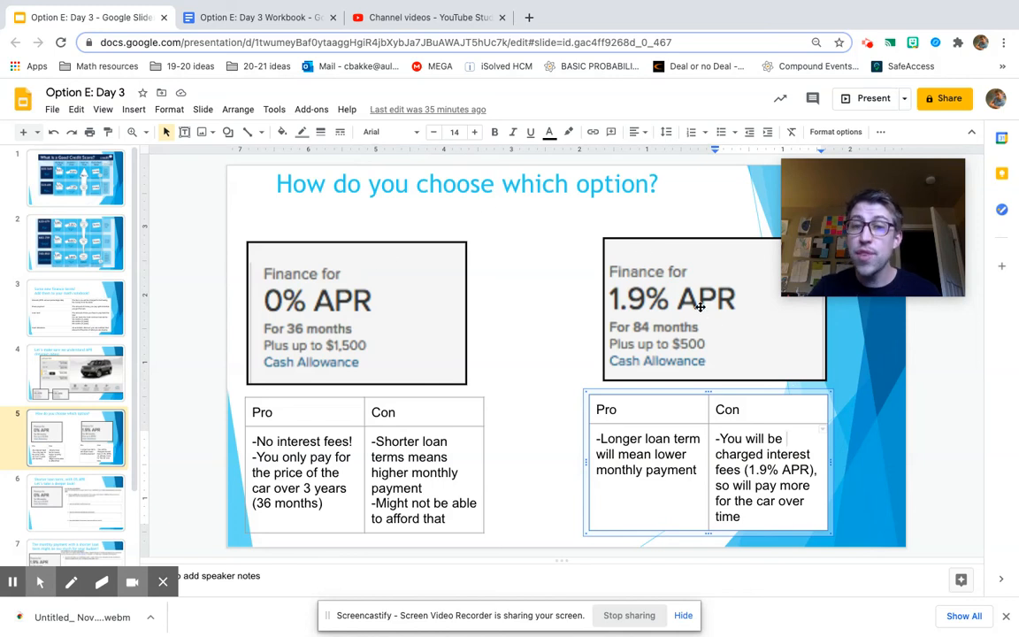
{"action": "mouse_move", "coordinate": [553, 320]}
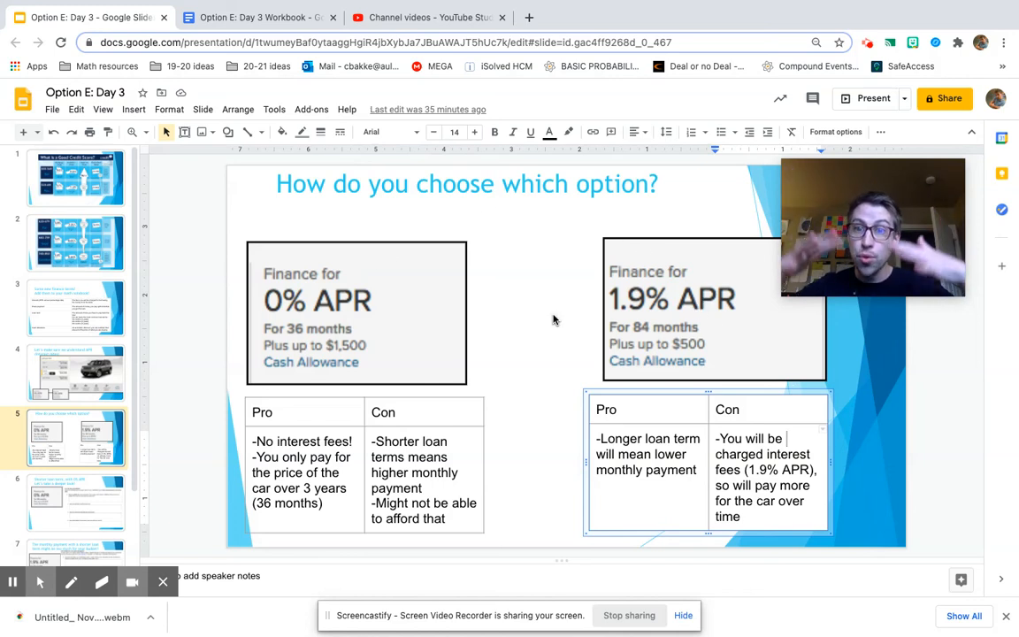